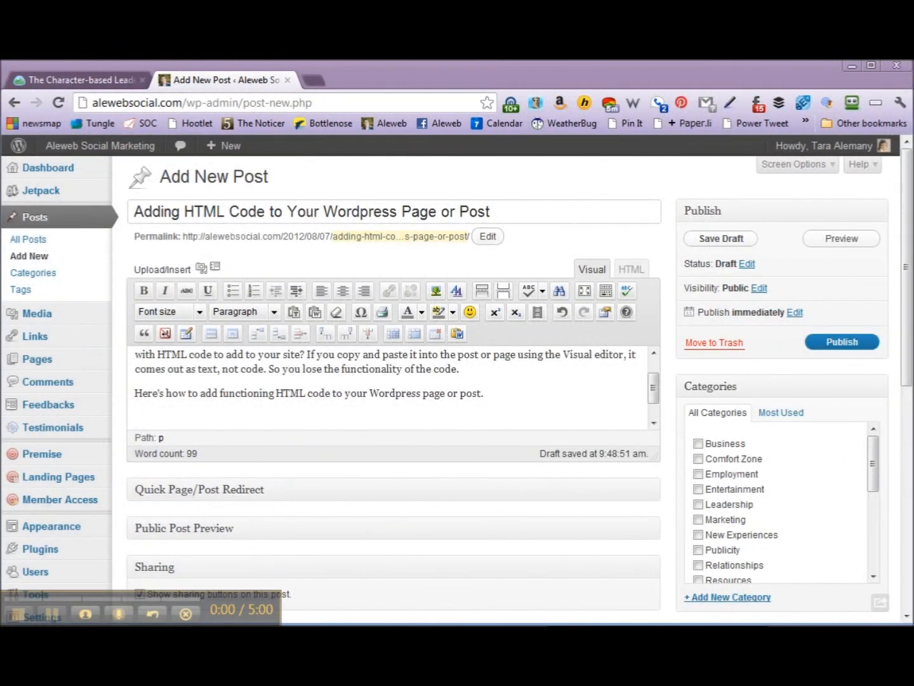
Copy the badge link-and-image code from Basecamp's 'Sidebar Widget for author websites' discussion
left_click(54, 613)
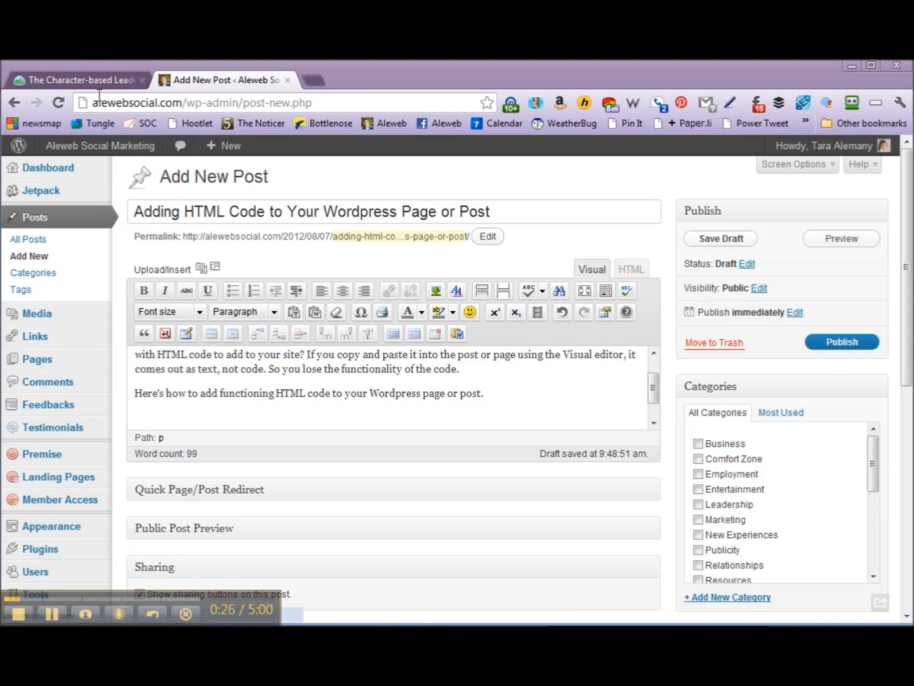
left_click(76, 79)
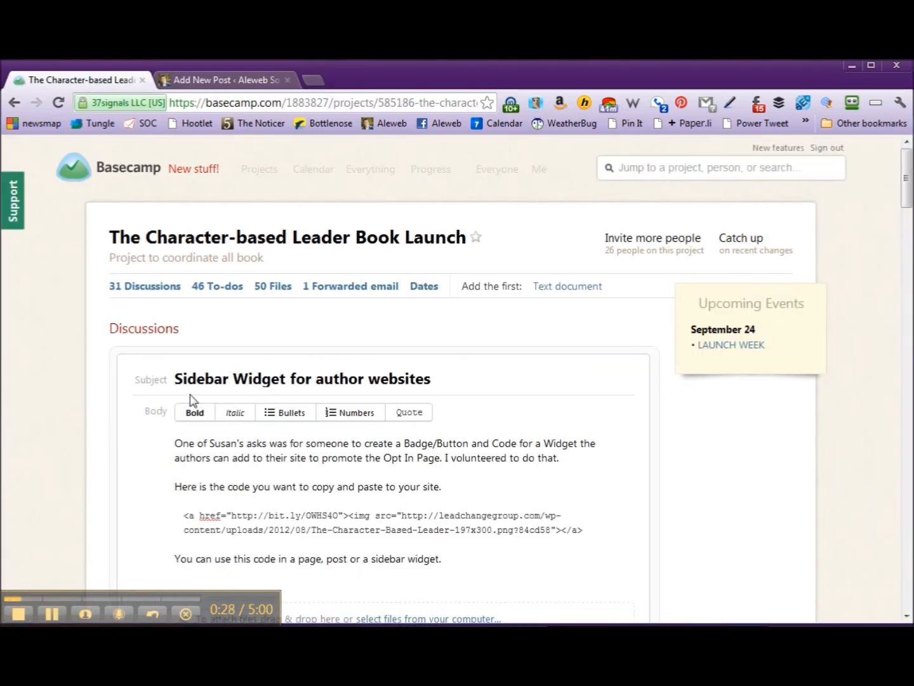
left_click_drag(184, 515, 327, 529)
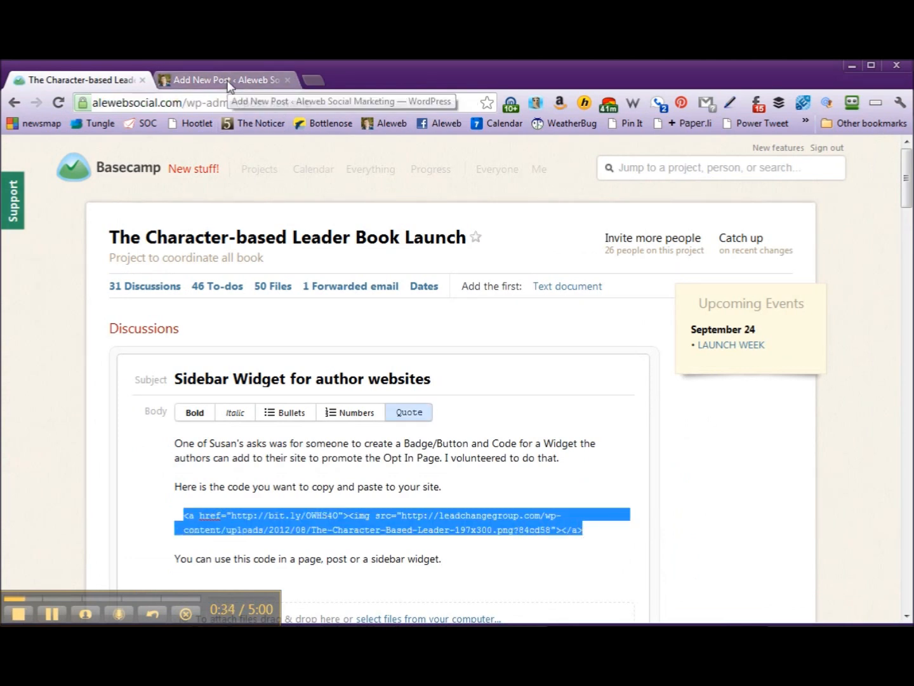
left_click(225, 79)
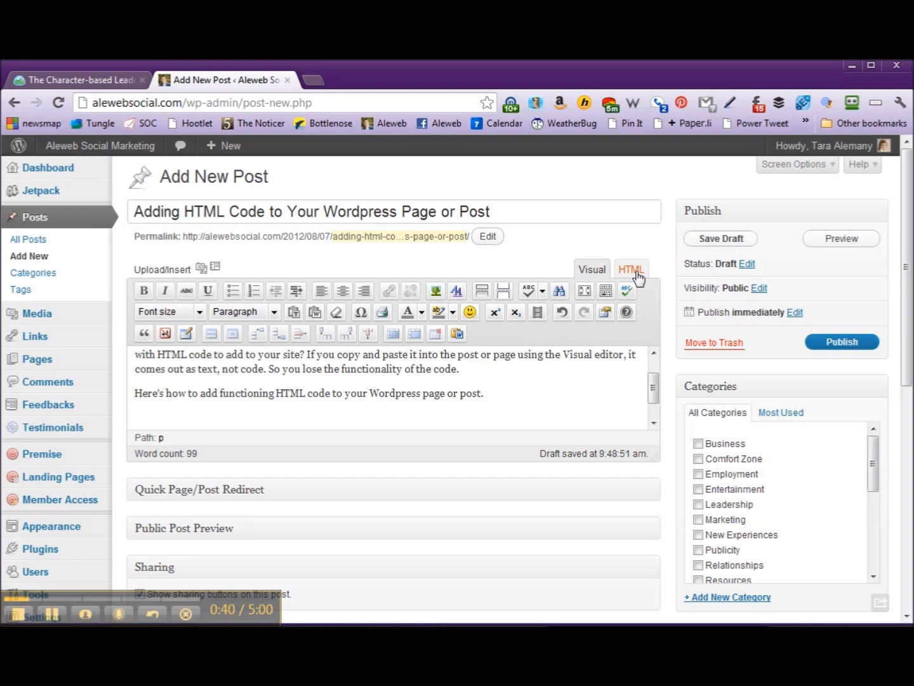
Paste the badge code into the draft's HTML editor below the intro line
left_click(631, 269)
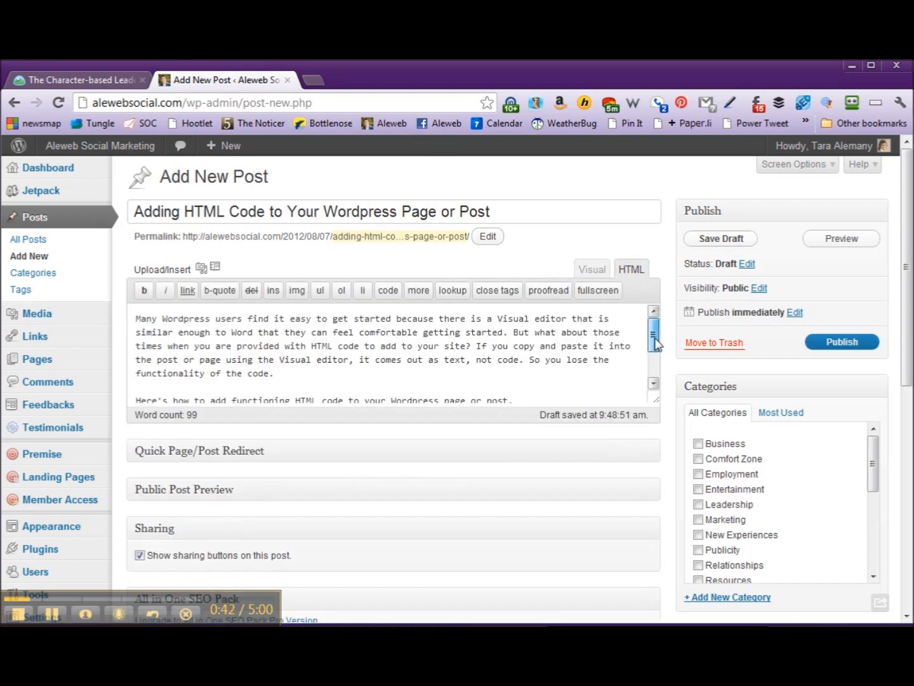
scroll("down", 3)
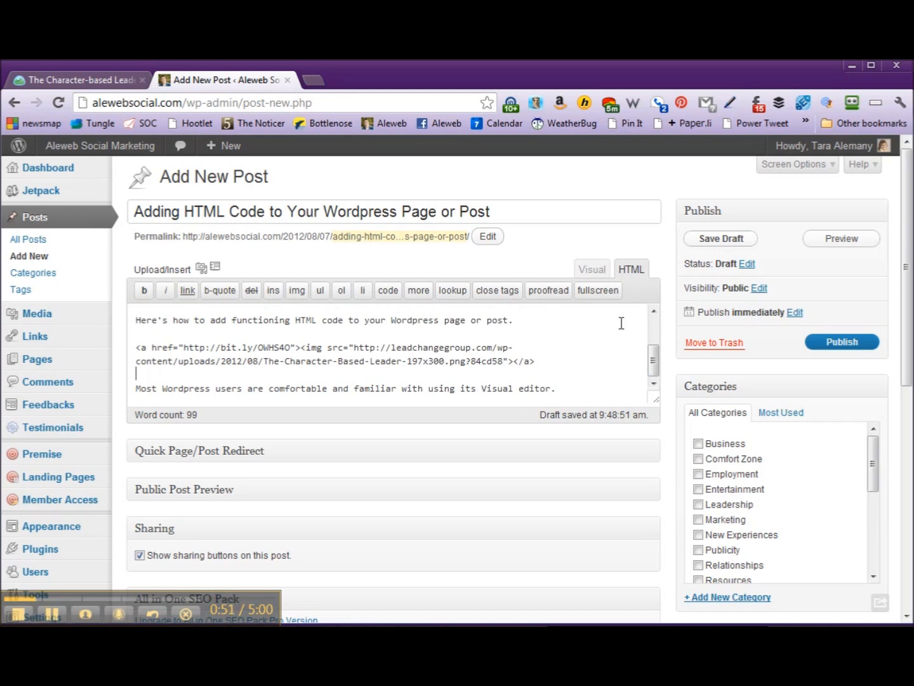
Switch to the Visual editor to see the Lead Change Group book cover render
left_click(591, 269)
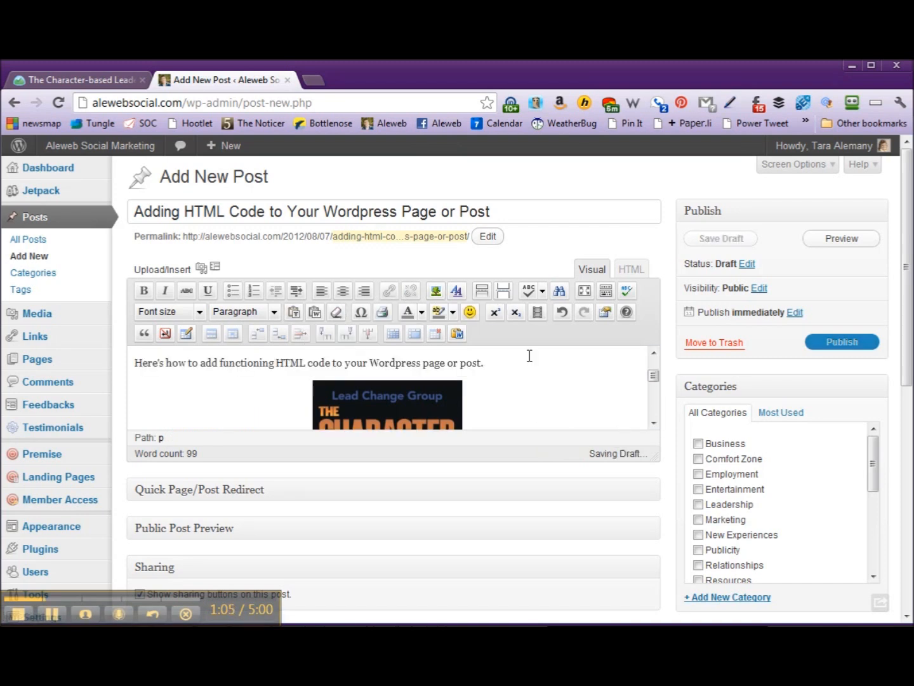
mouse_move(548, 369)
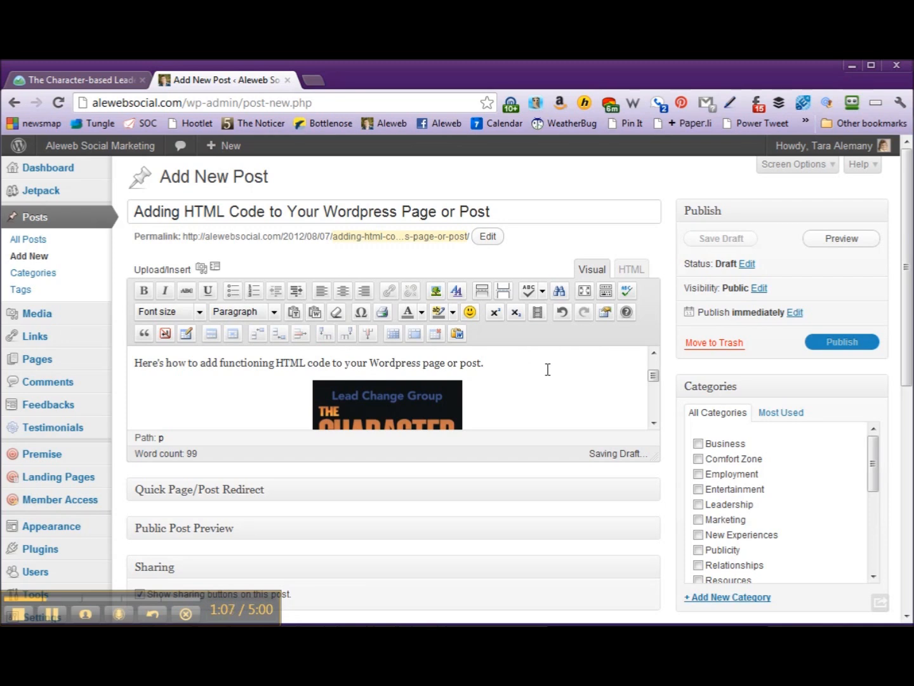